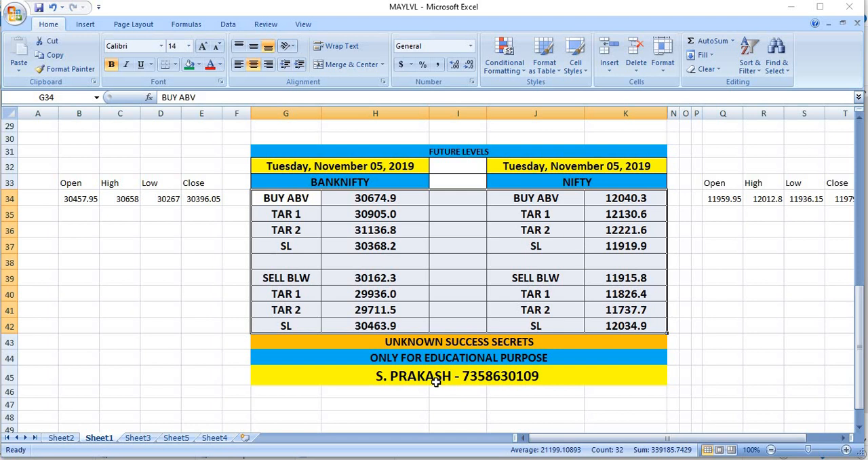
{"action": "mouse_move", "coordinate": [149, 439]}
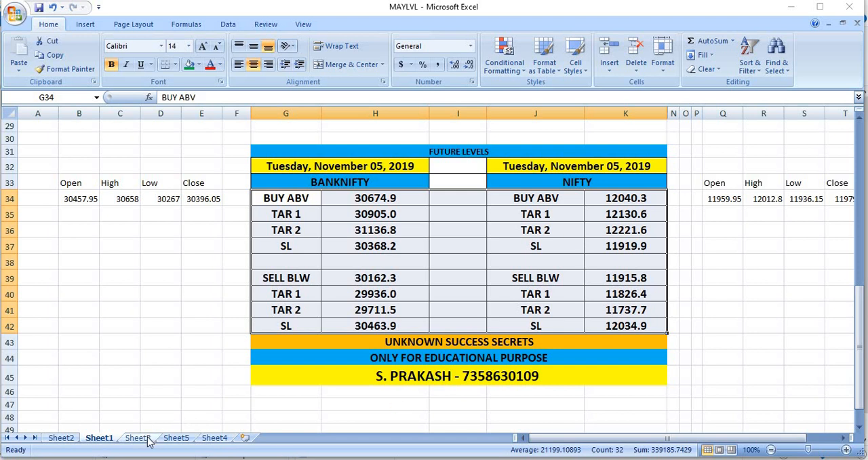
Show Sheet2 with the 4/11/2019 BANKNIFTY and NIFTY call performance, profits 1378.9 and 2459.1.
{"action": "left_click", "coordinate": [137, 437]}
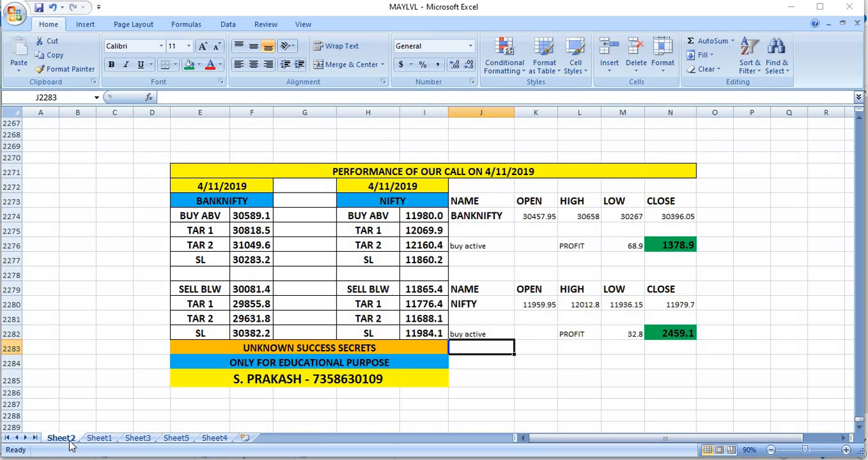
Return to Sheet1 with the November 05, 2019 BANKNIFTY and NIFTY buy-above, target and stop-loss levels.
{"action": "left_click", "coordinate": [97, 437]}
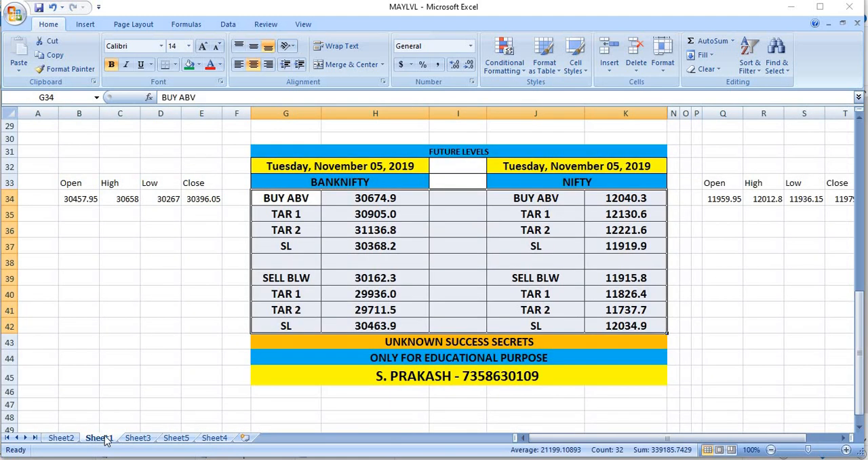